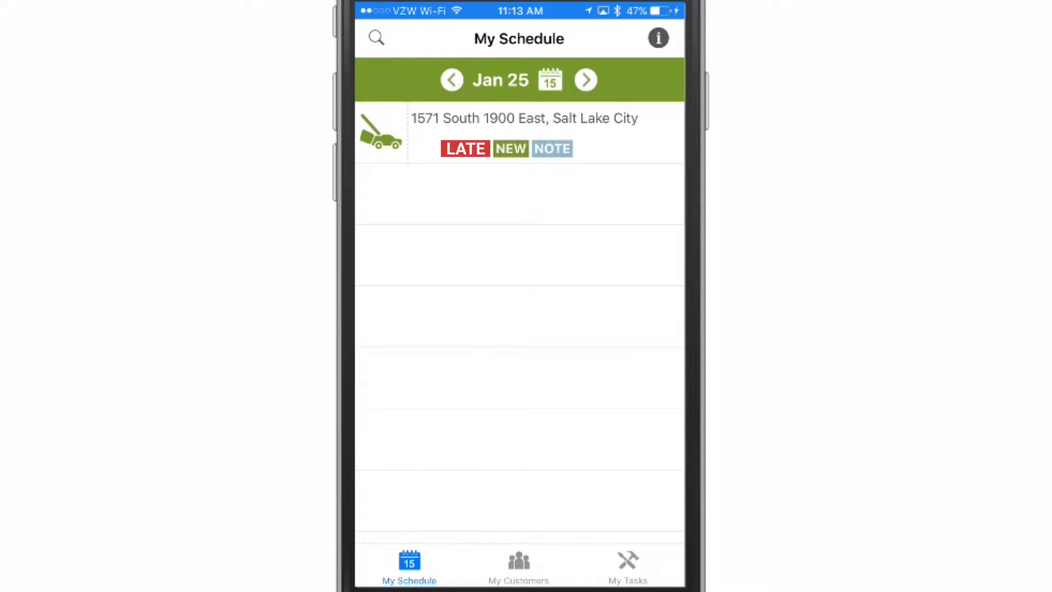
left_click(626, 131)
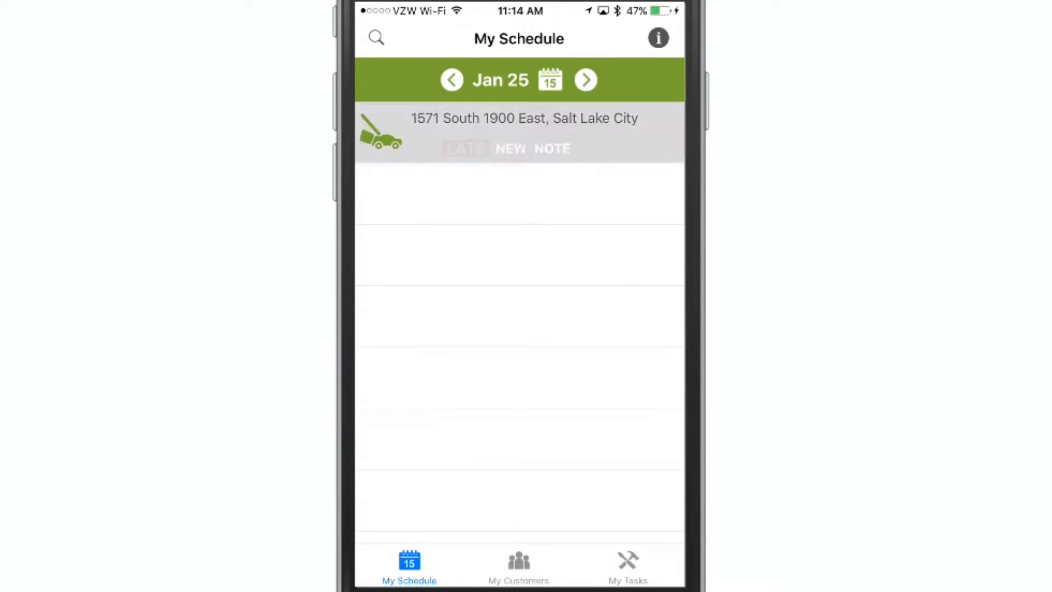
left_click(524, 132)
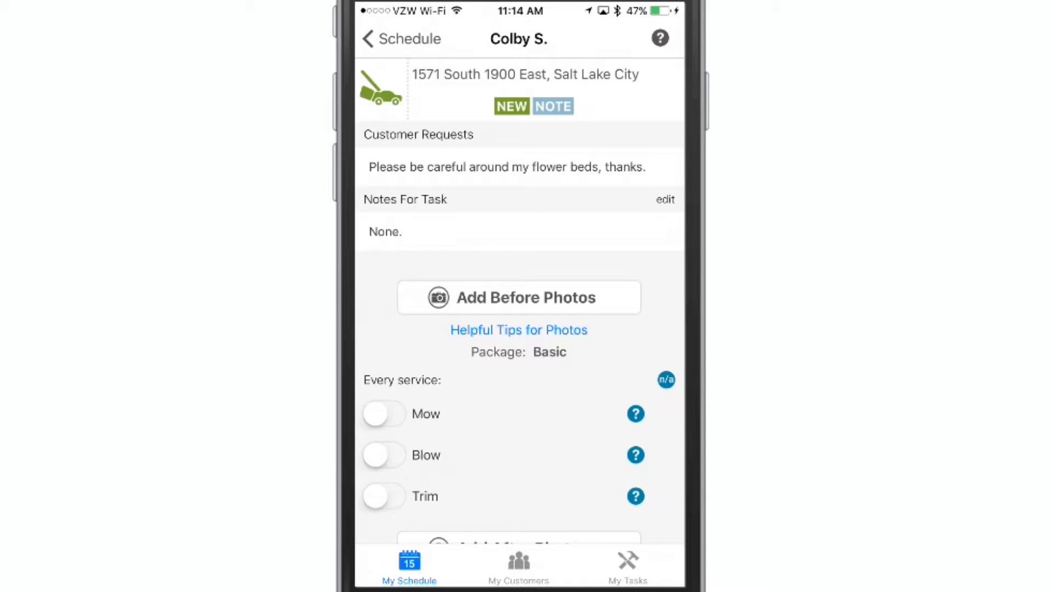
scroll("down", 3)
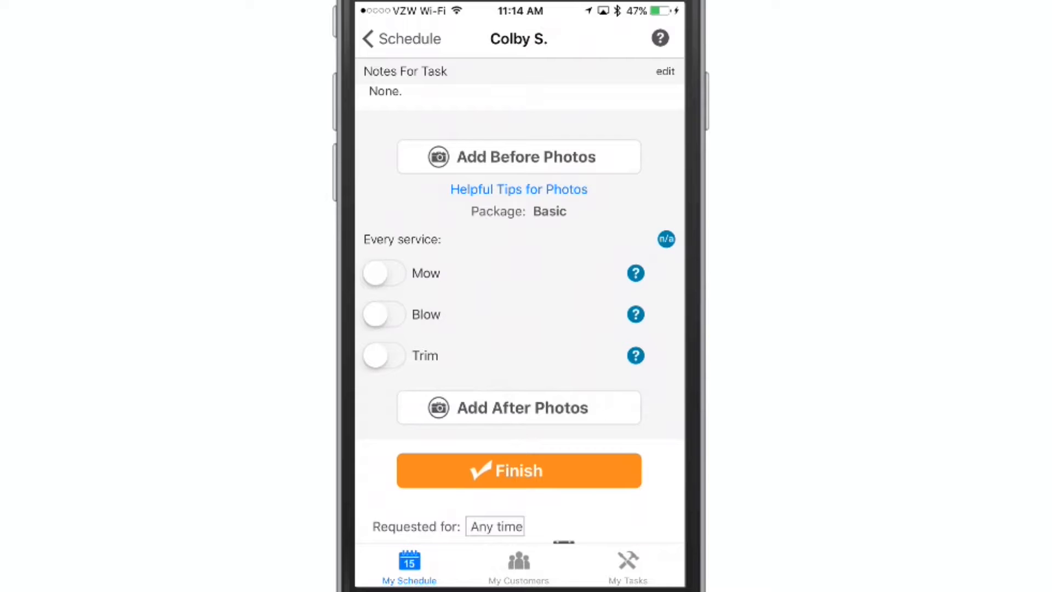
left_click(635, 314)
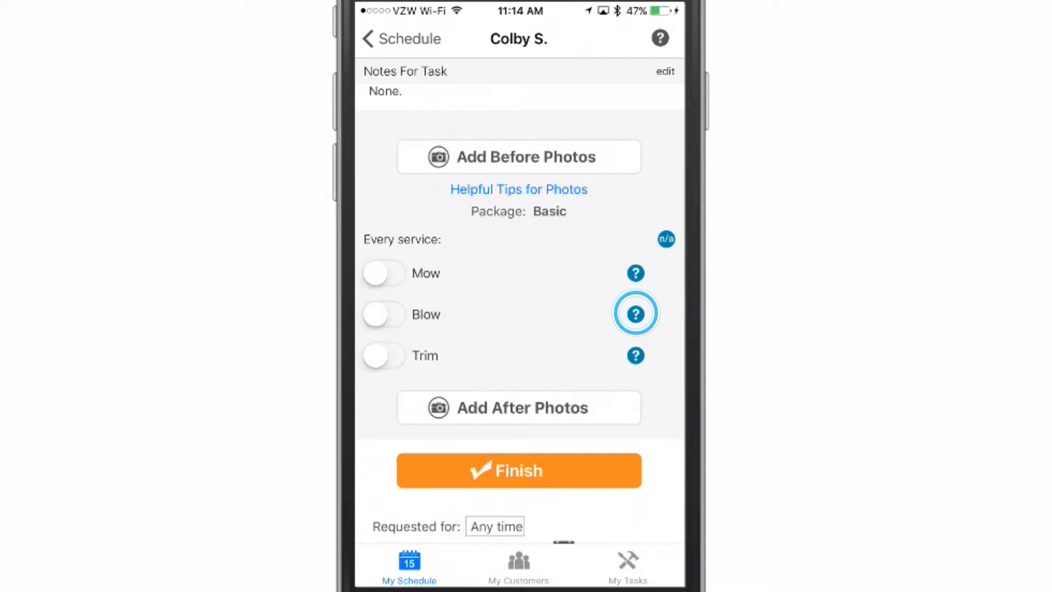
left_click(635, 313)
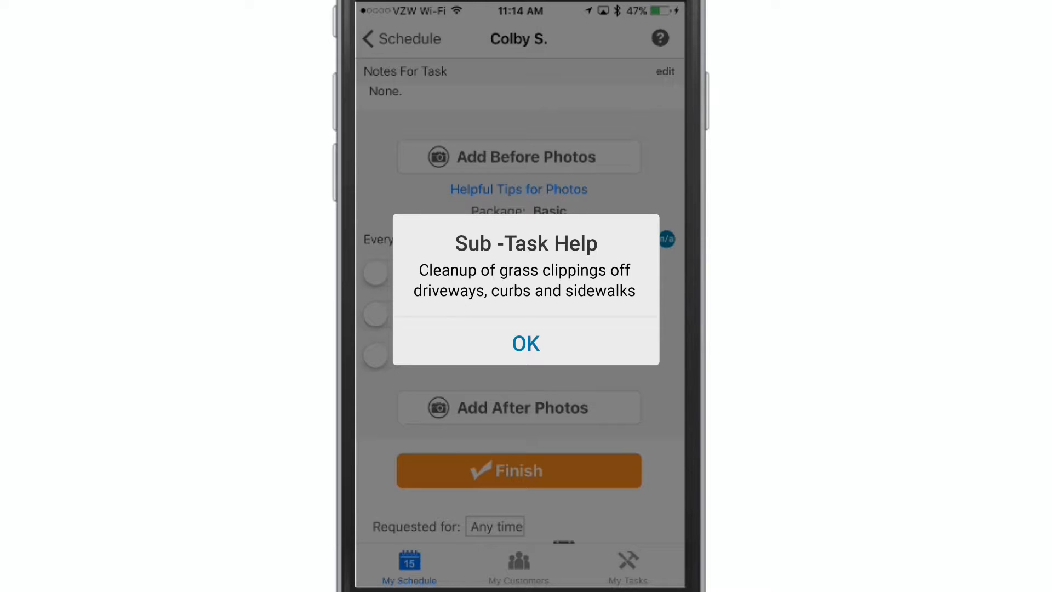
left_click(525, 343)
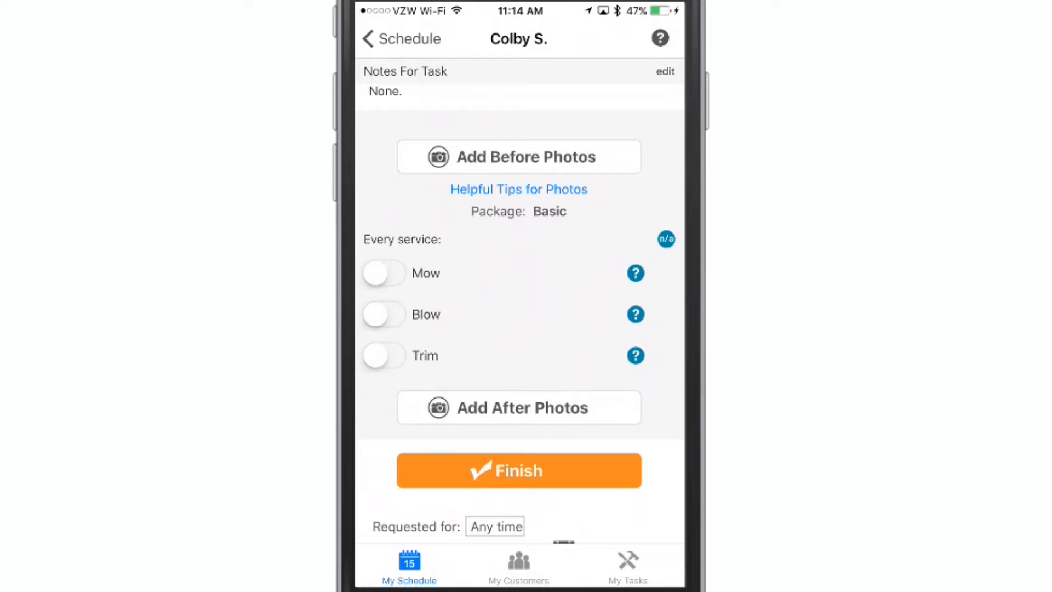
scroll("down", 3)
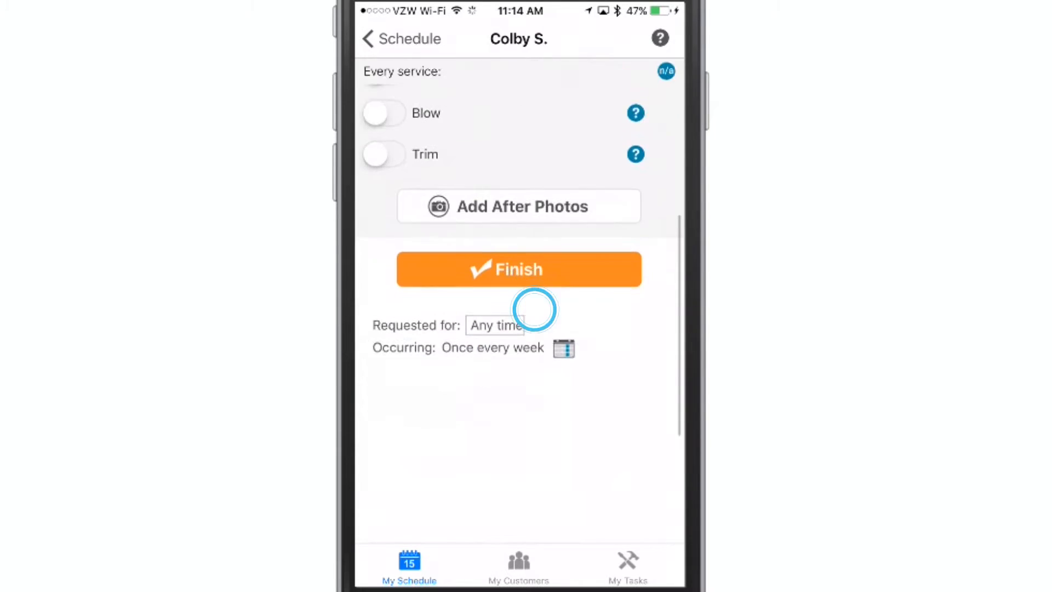
scroll("down", 3)
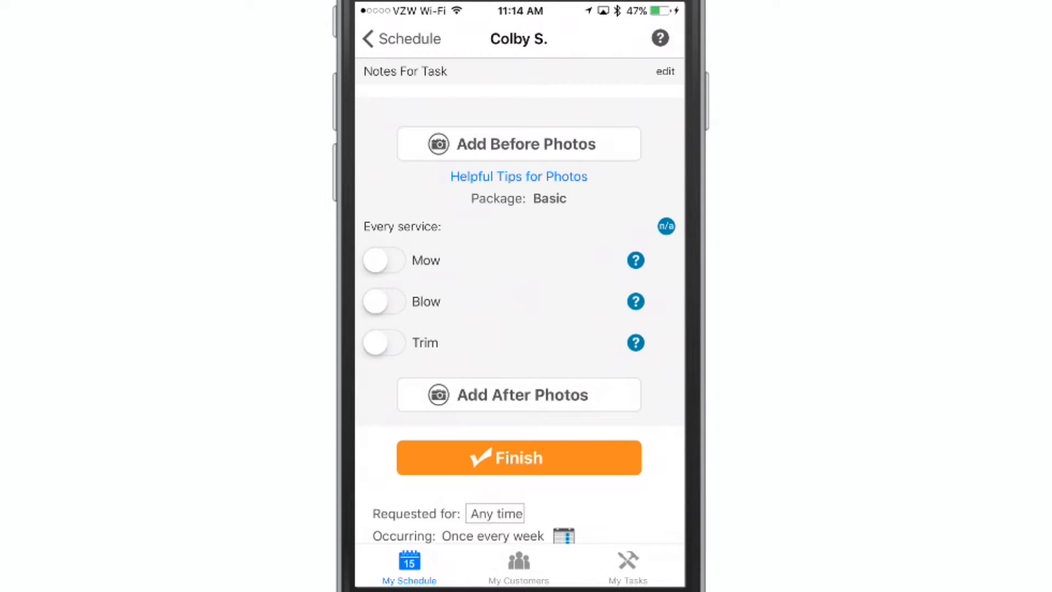
Step: Capture and keep the required Front Yard before photo
left_click(537, 204)
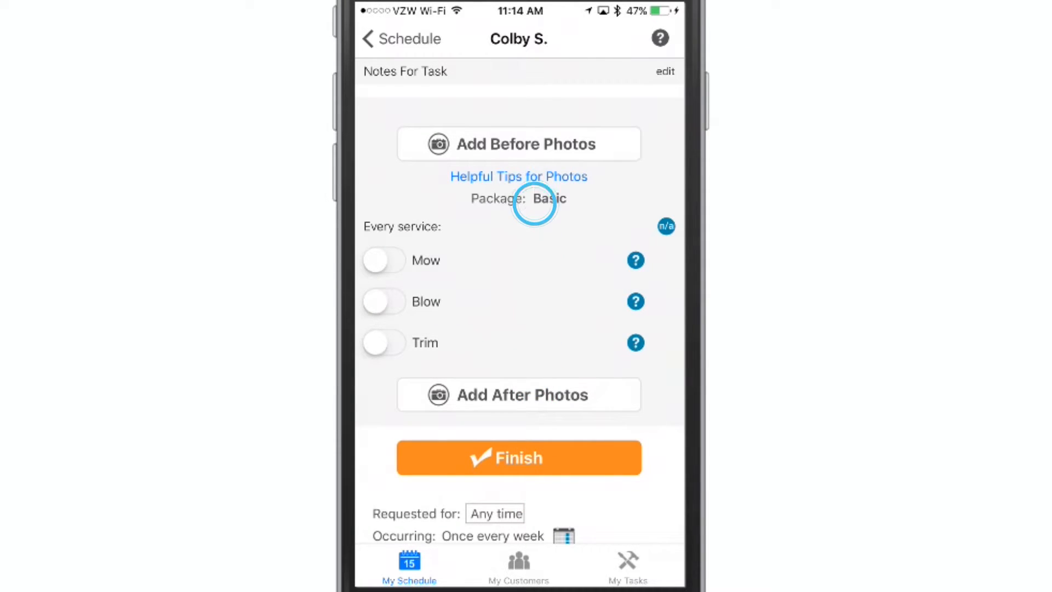
left_click(519, 145)
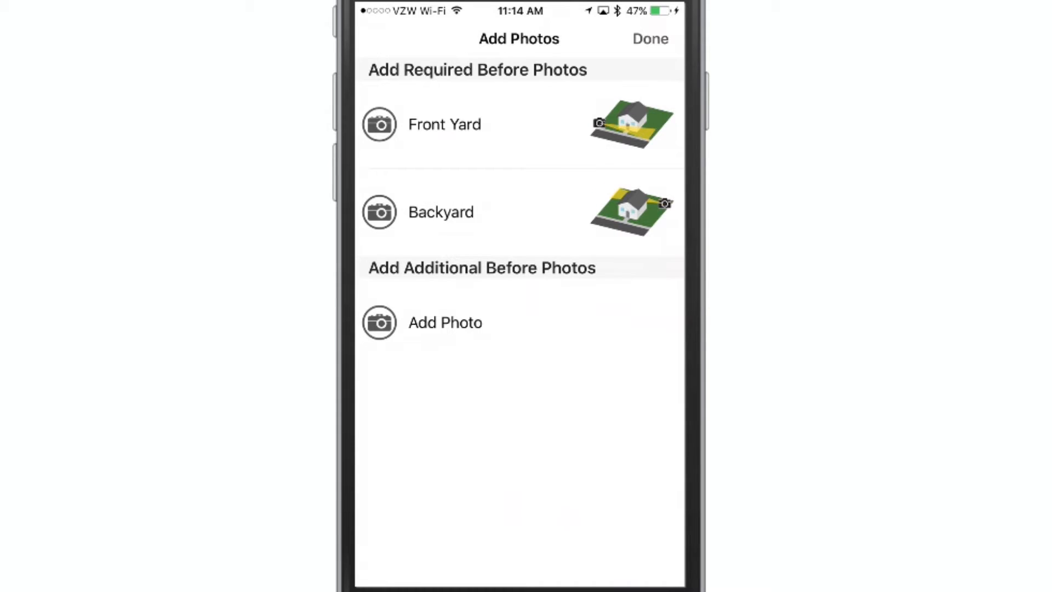
left_click(380, 125)
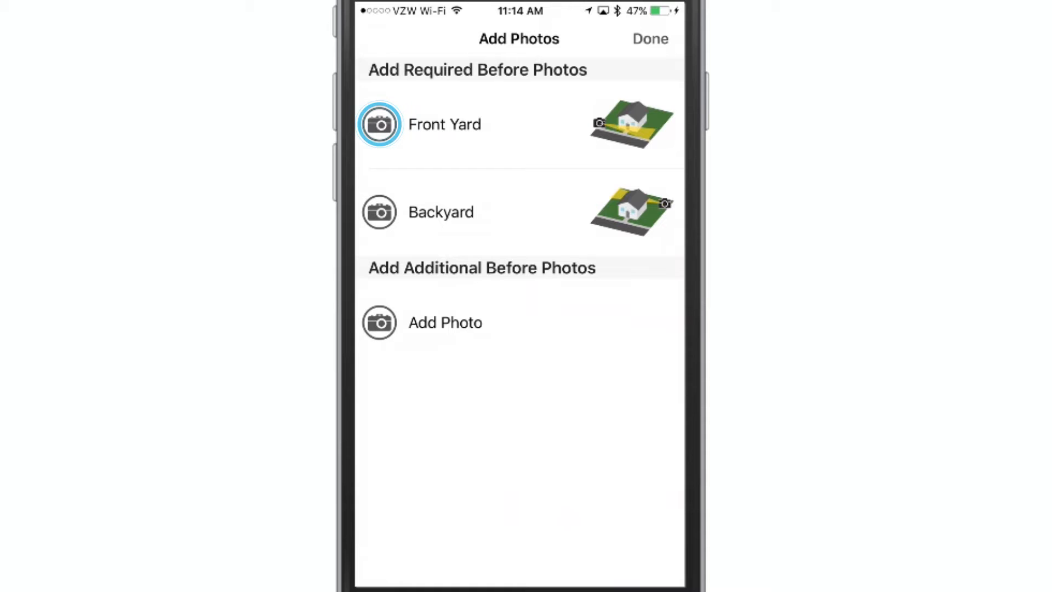
left_click(379, 124)
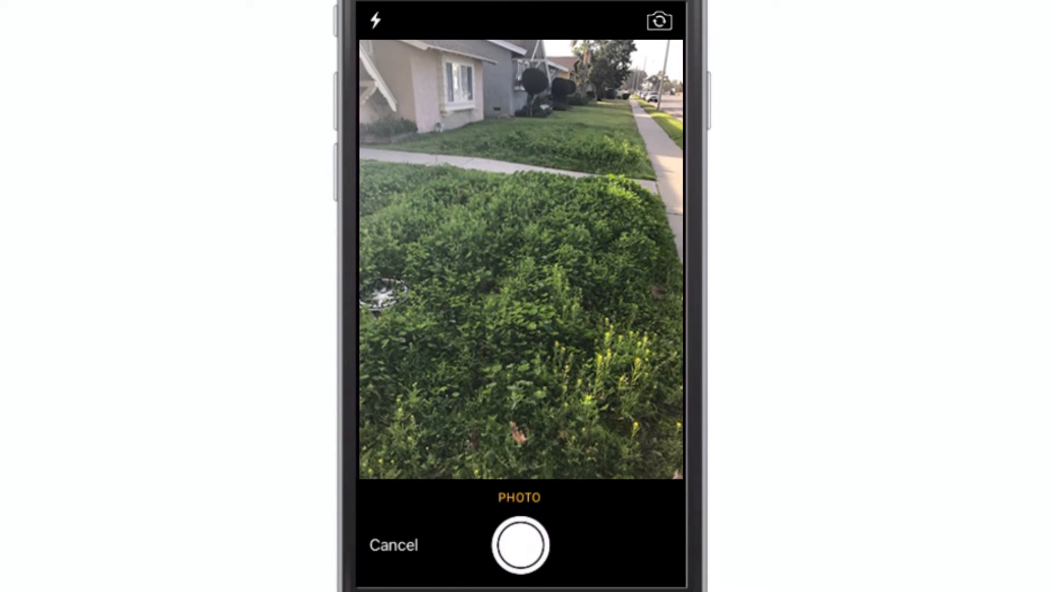
left_click(521, 549)
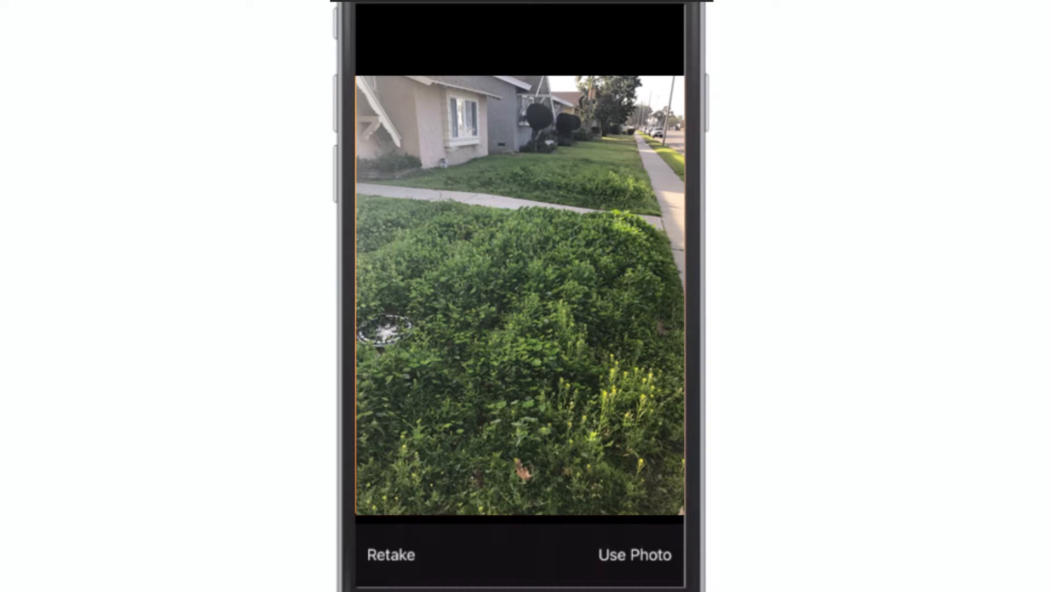
left_click(634, 554)
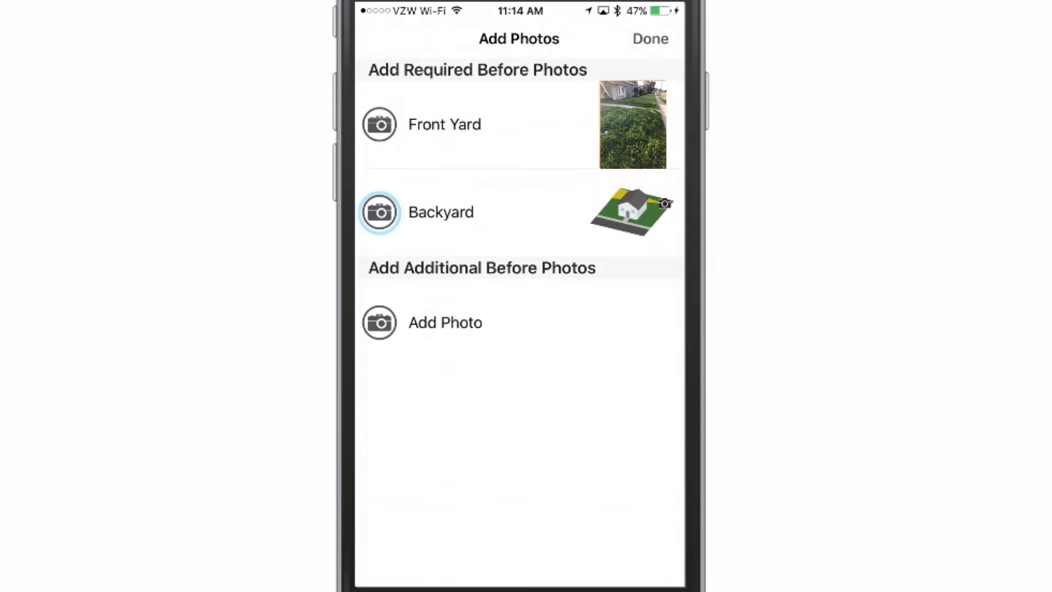
Step: Capture and keep the required Backyard before photo
left_click(380, 212)
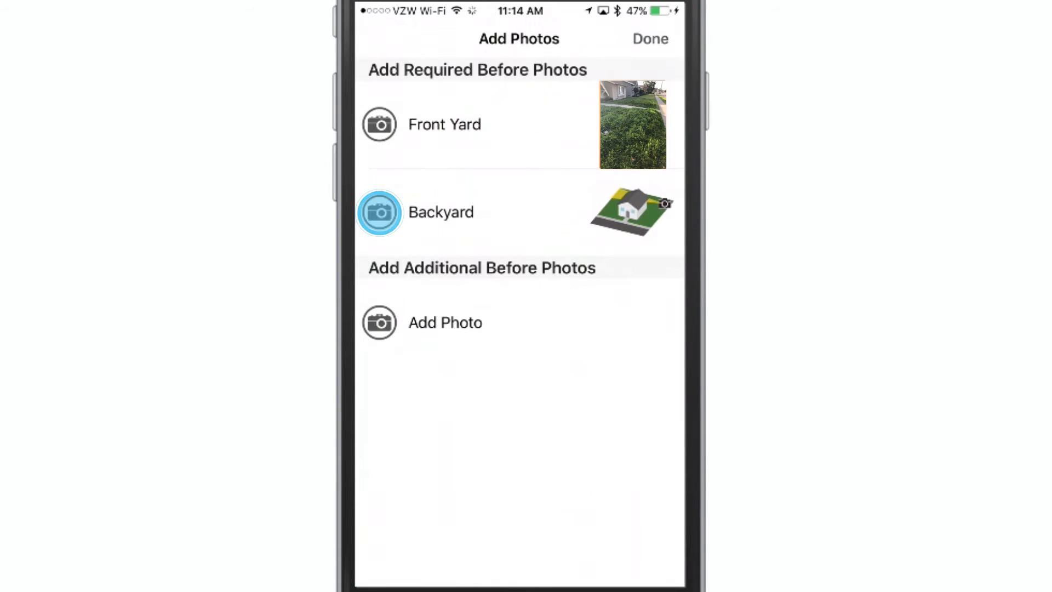
left_click(379, 212)
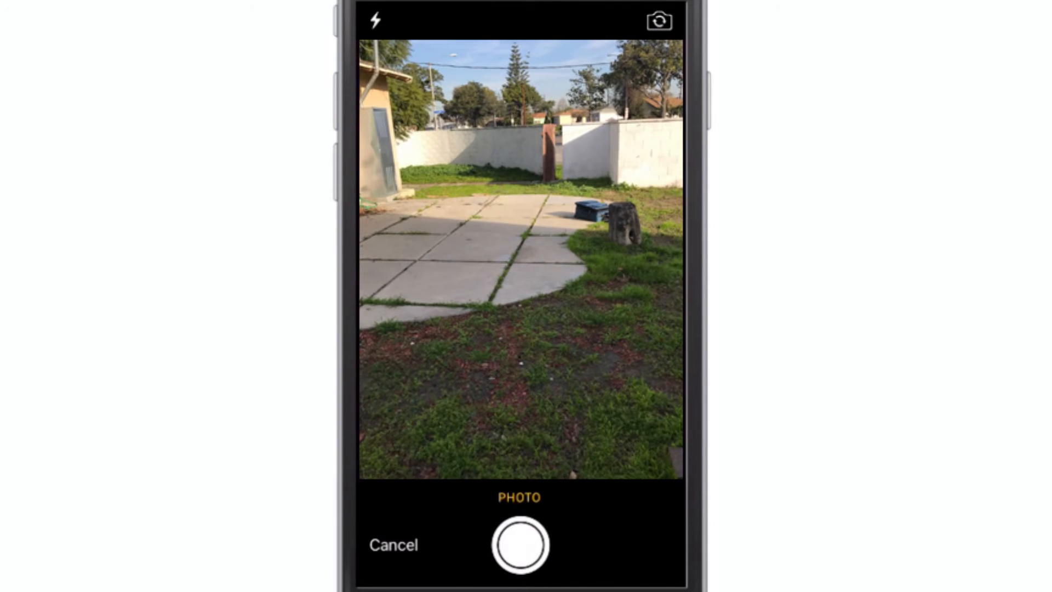
left_click(519, 549)
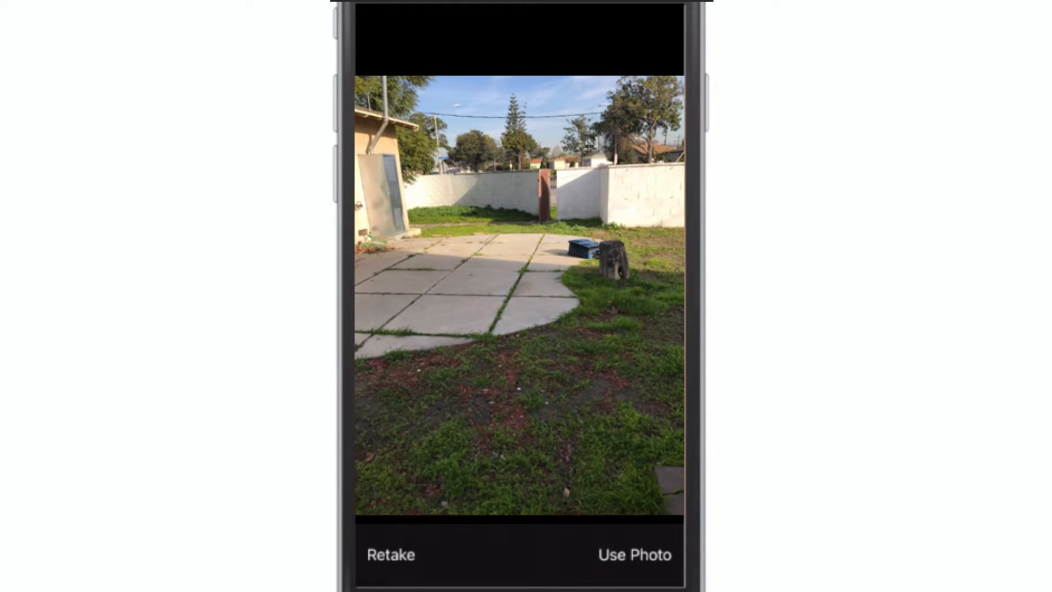
left_click(634, 555)
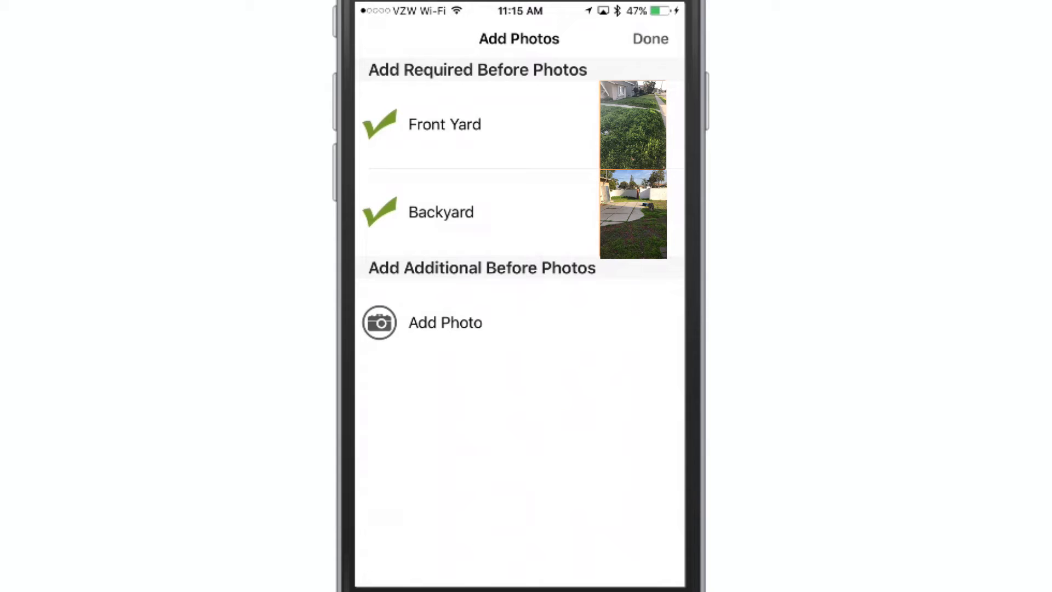
Step: Save the before photos, mark Mow and Blow done, and proceed to Finish Work
left_click(650, 39)
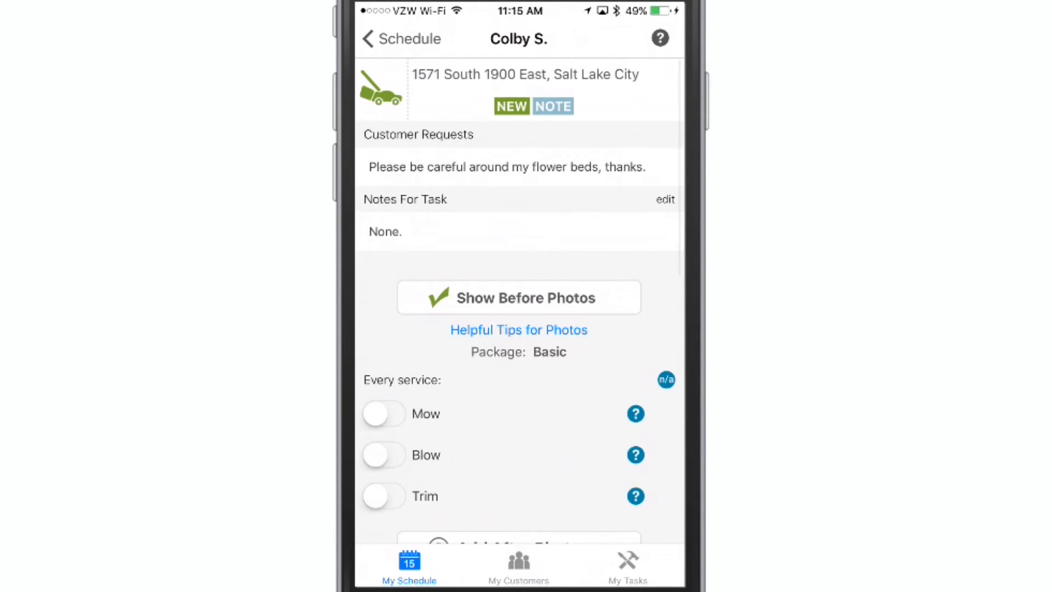
scroll("down", 3)
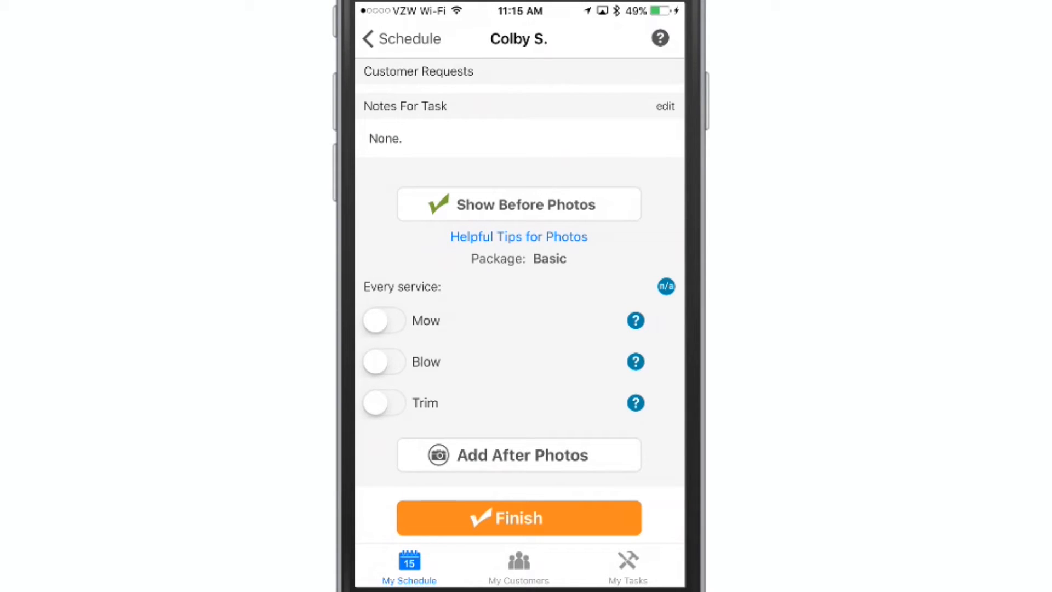
left_click(384, 321)
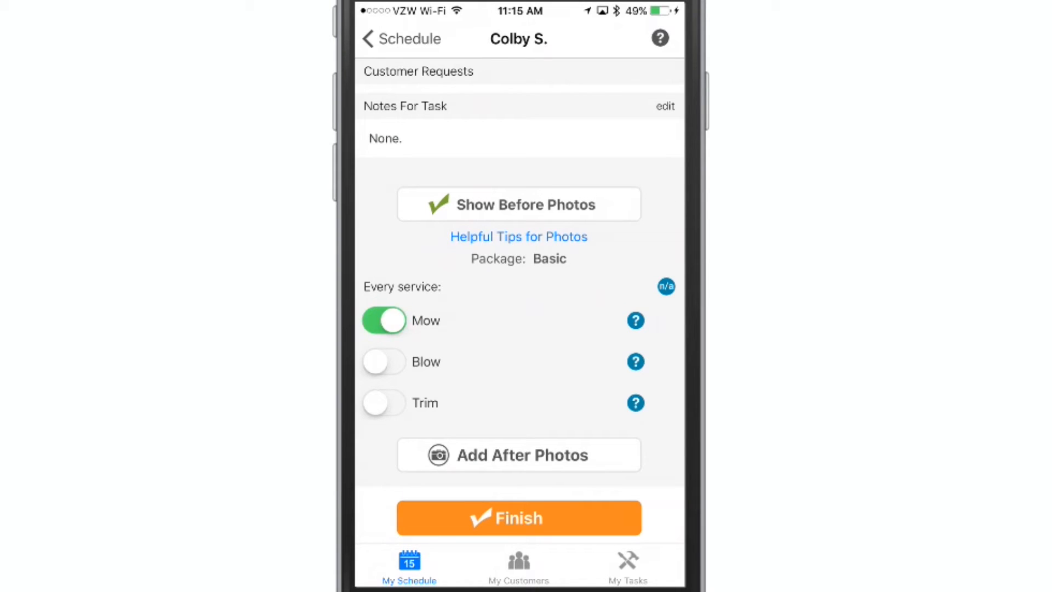
left_click(376, 361)
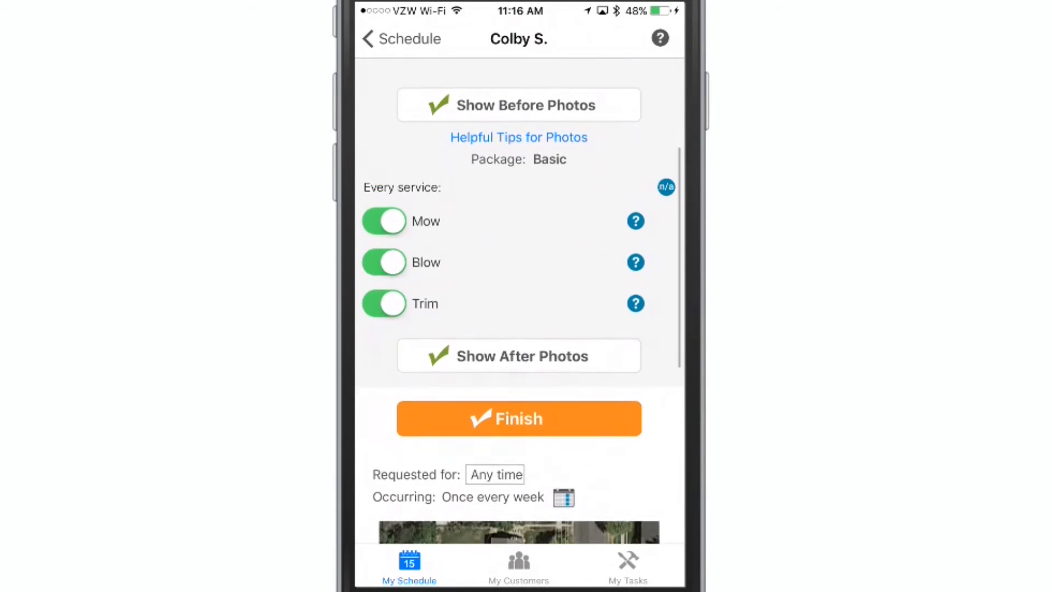
left_click(519, 417)
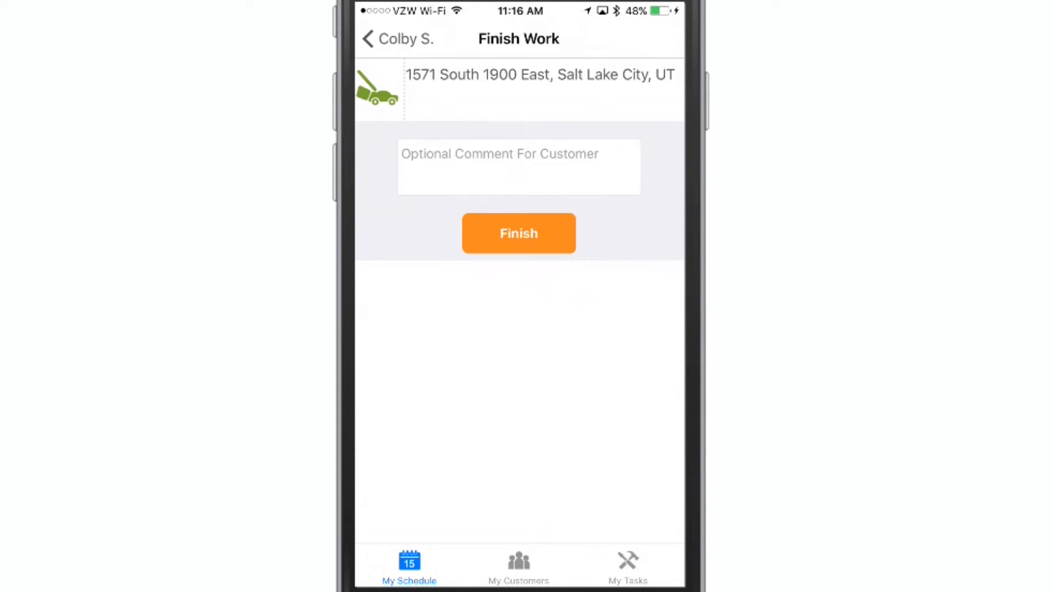
Step: Enter the customer comment 'Have a nice day' and submit the finished job
left_click(518, 167)
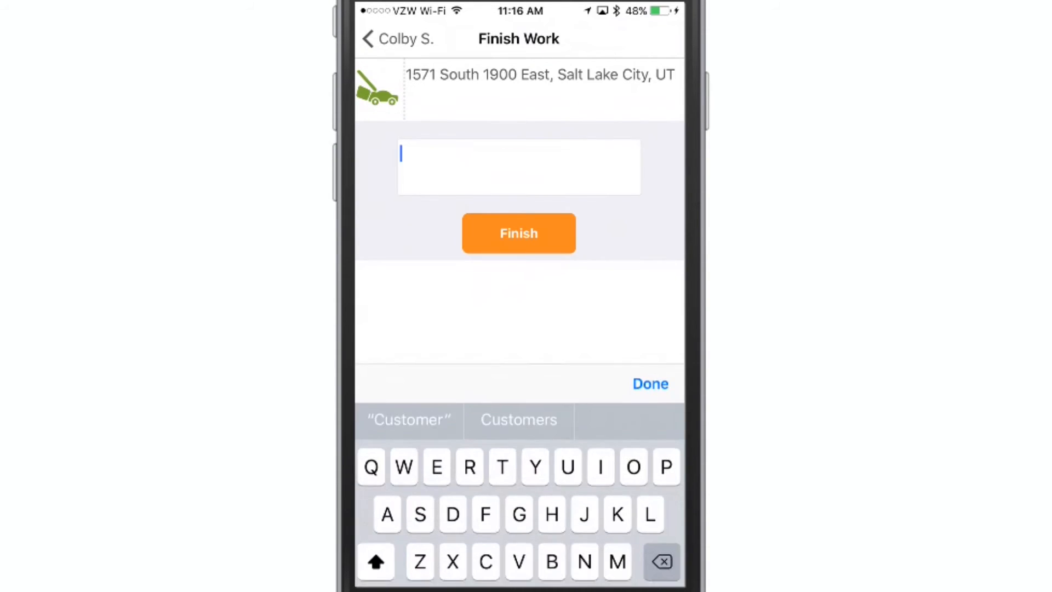
type("Ha")
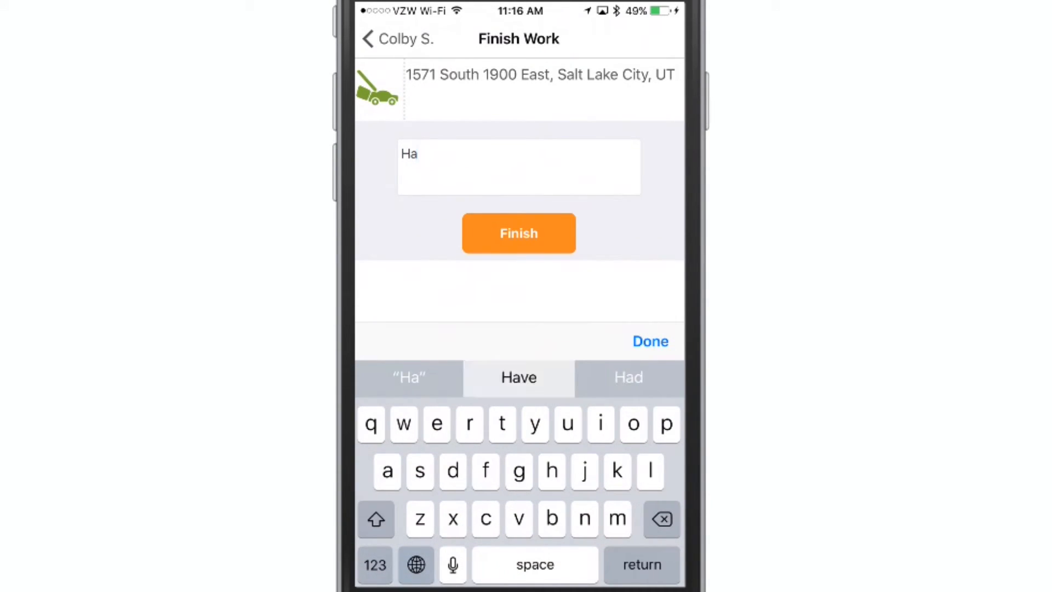
type("Have a nice day")
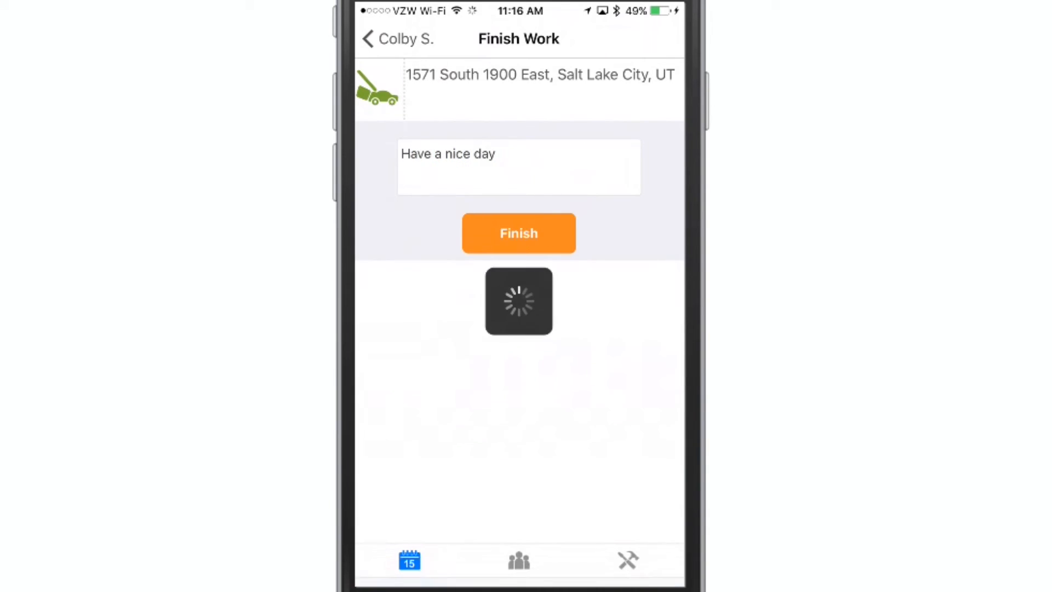
left_click(518, 233)
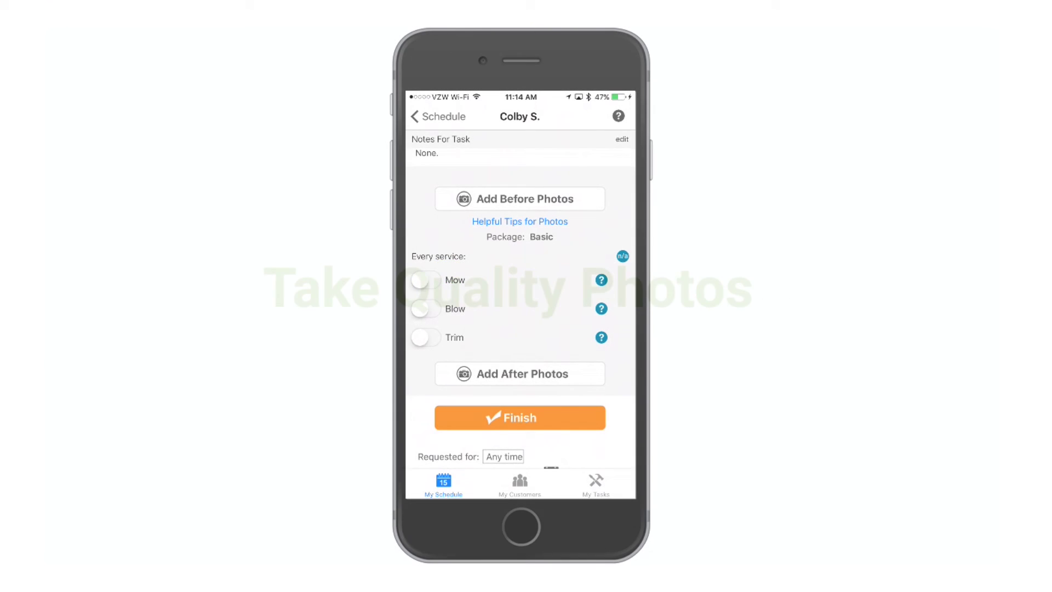
Step: Open the camera from the job page to photograph the front lawn
left_click(520, 198)
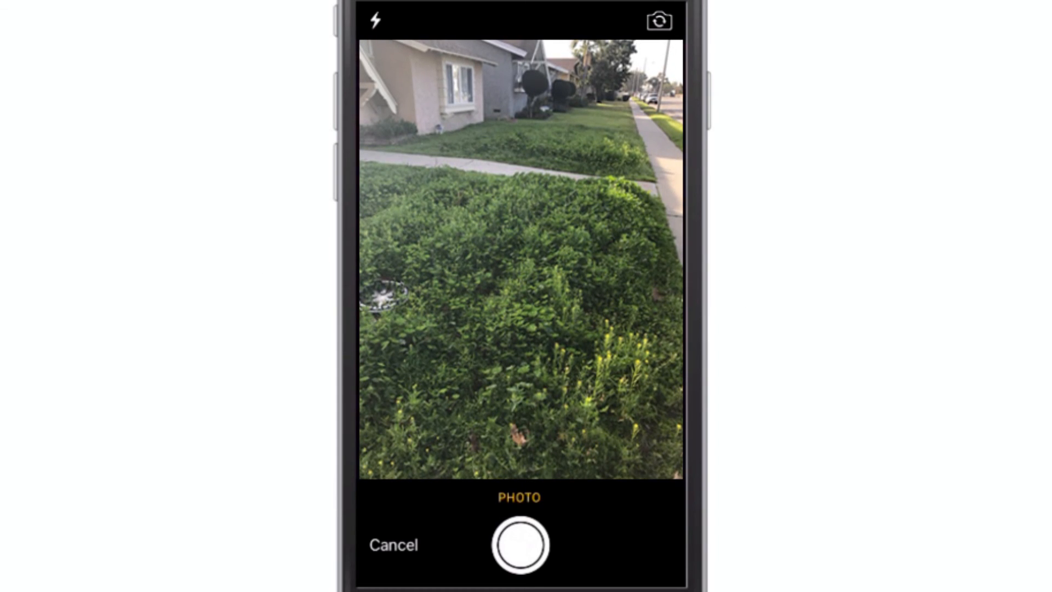